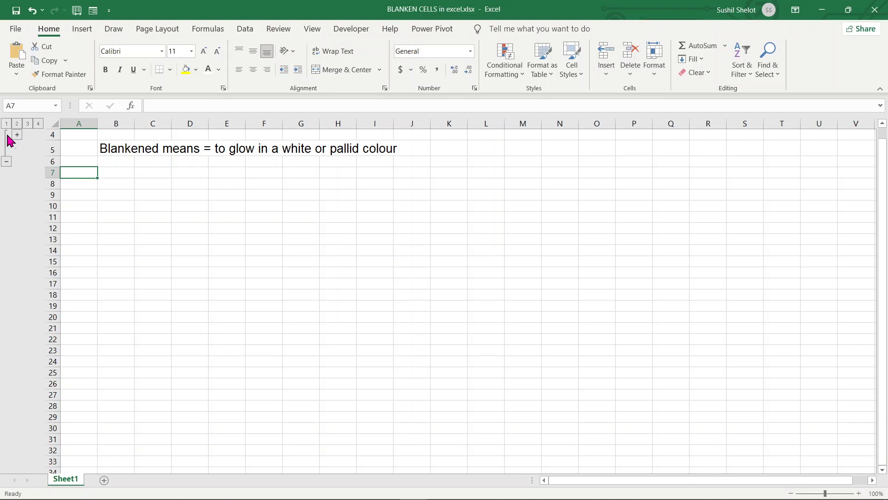
mouse_move(15, 141)
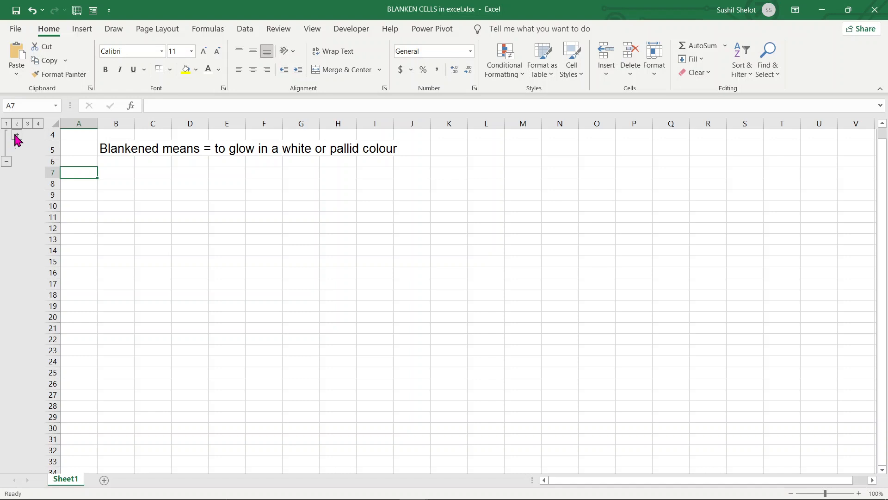
Expand the collapsed outline rows 1-3 to reveal the 'VIDEO BLANKEN CELLS' title banner
left_click(17, 135)
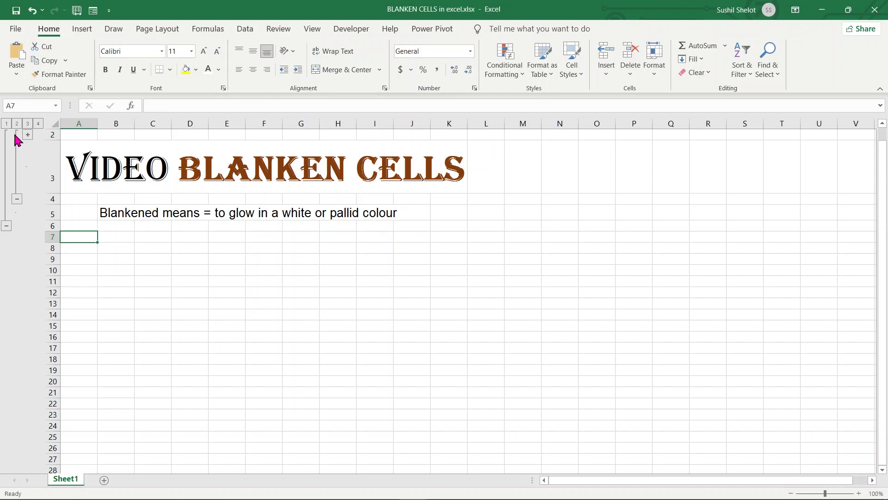
mouse_move(32, 142)
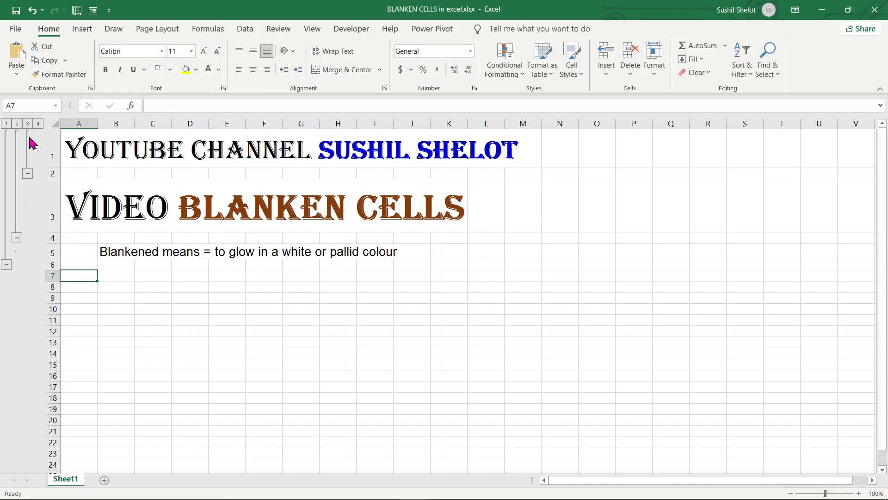
mouse_move(115, 273)
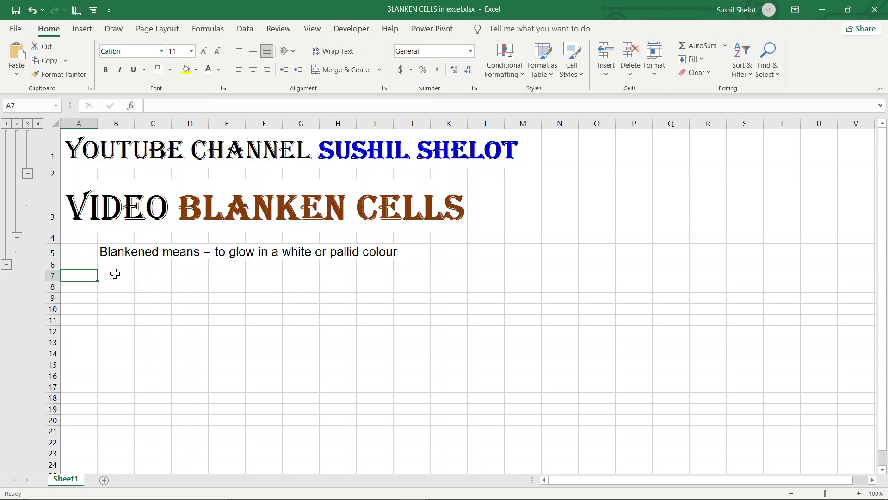
Select B7:G13 and start entering the word Blank to fill the whole block
left_click_drag(115, 275, 309, 343)
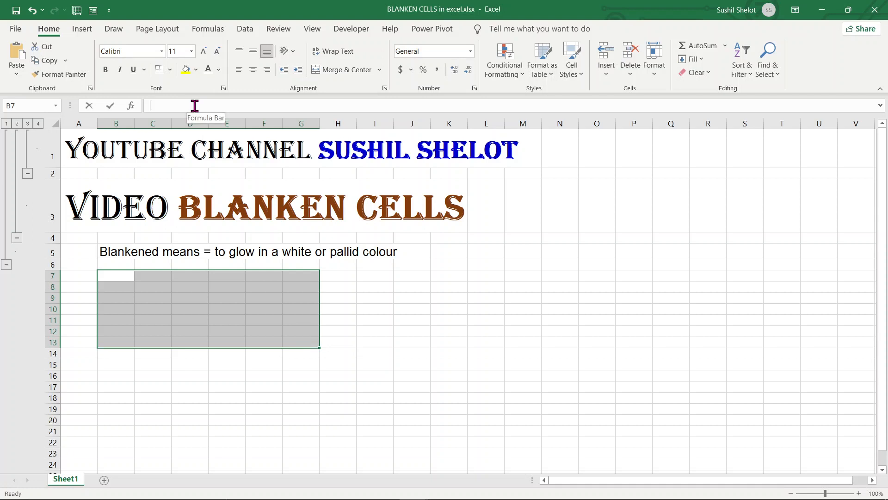
type("Blank")
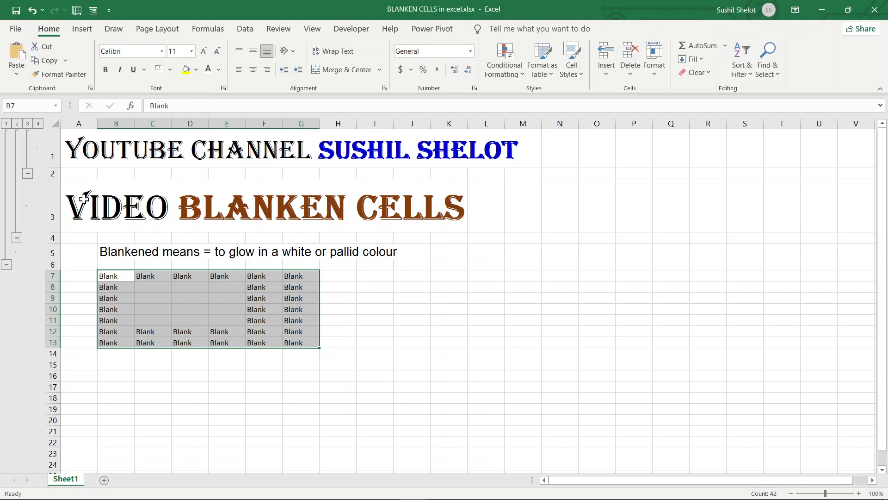
mouse_move(148, 289)
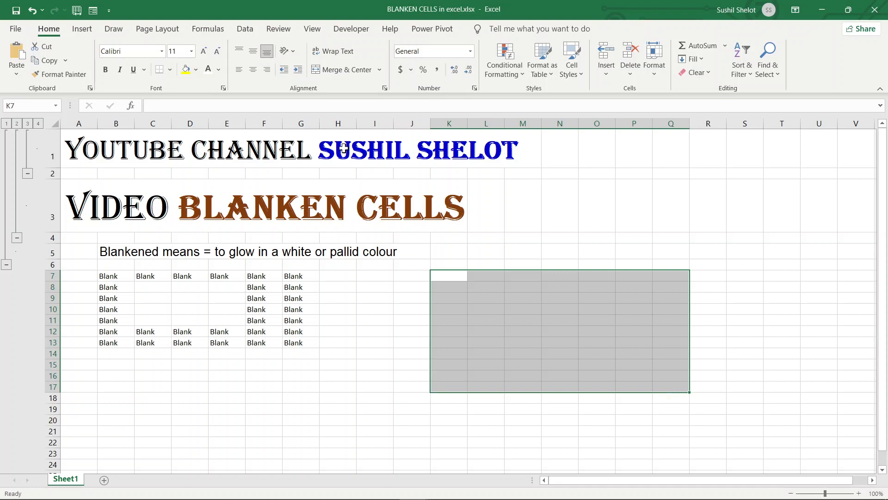
Enter the word Blank in K7 so it can fill the selected range K7:Q17
double_click(450, 276)
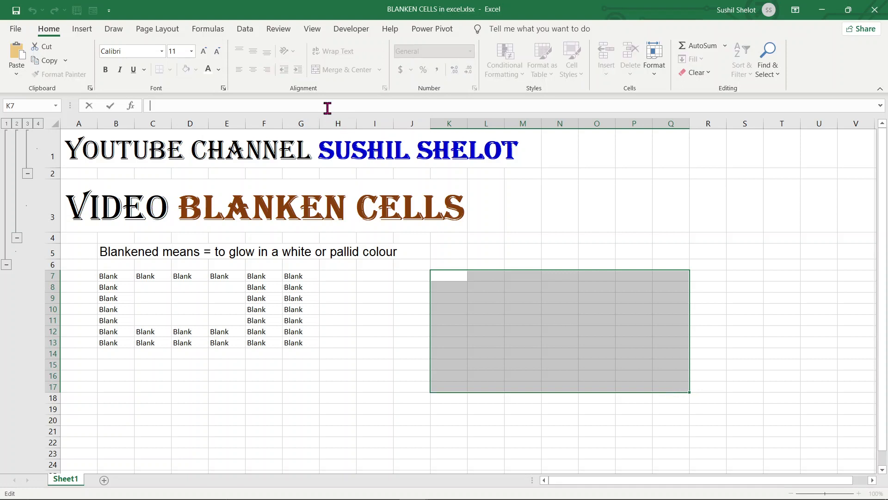
type("lank")
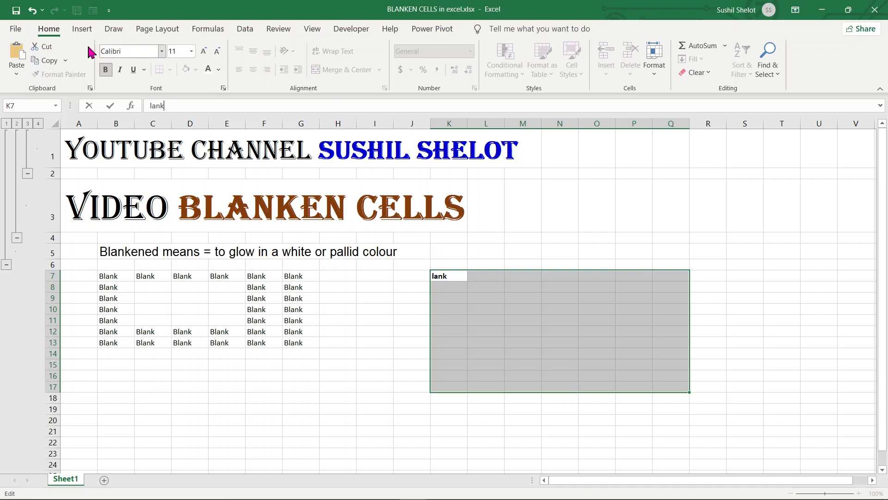
mouse_move(203, 80)
type("B")
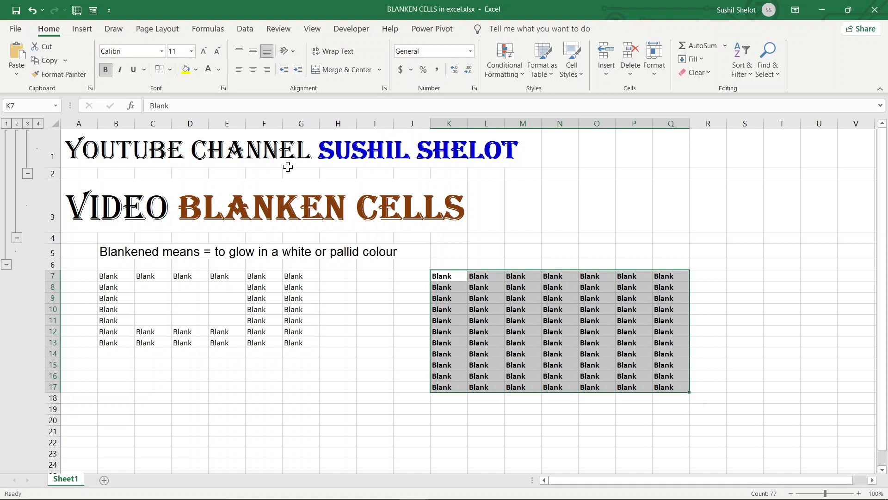
mouse_move(539, 361)
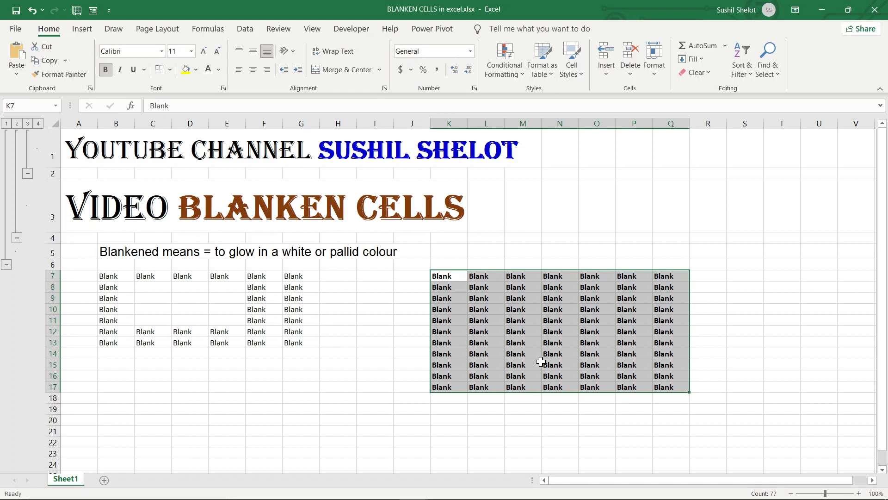
mouse_move(482, 319)
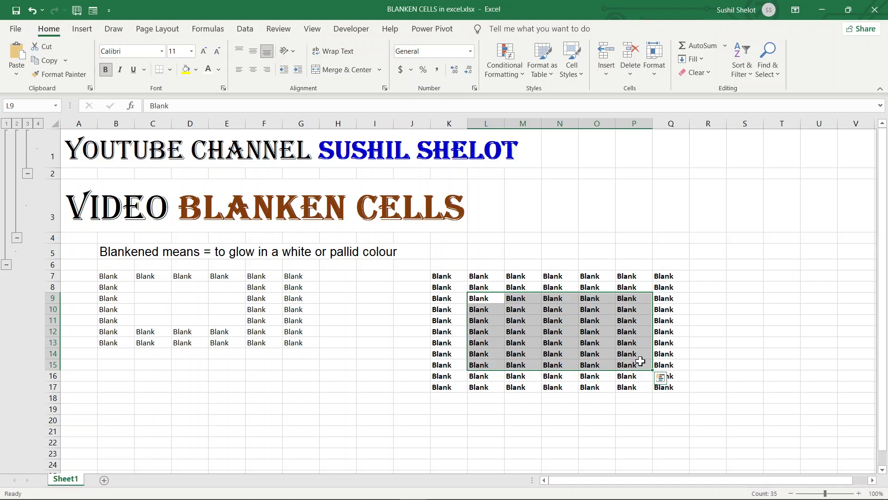
left_click(218, 69)
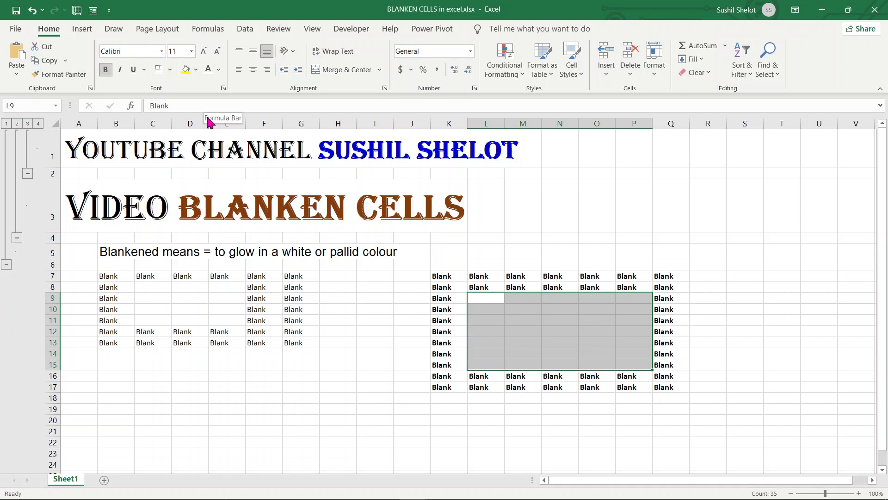
mouse_move(744, 318)
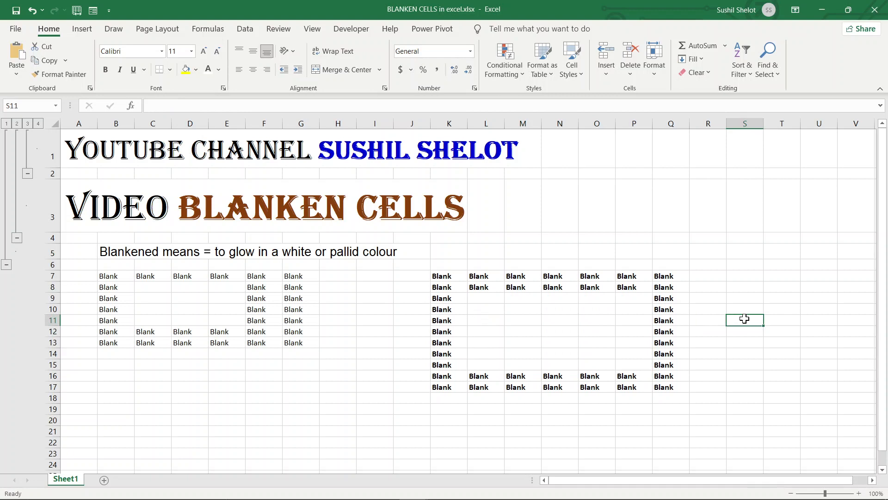
mouse_move(507, 325)
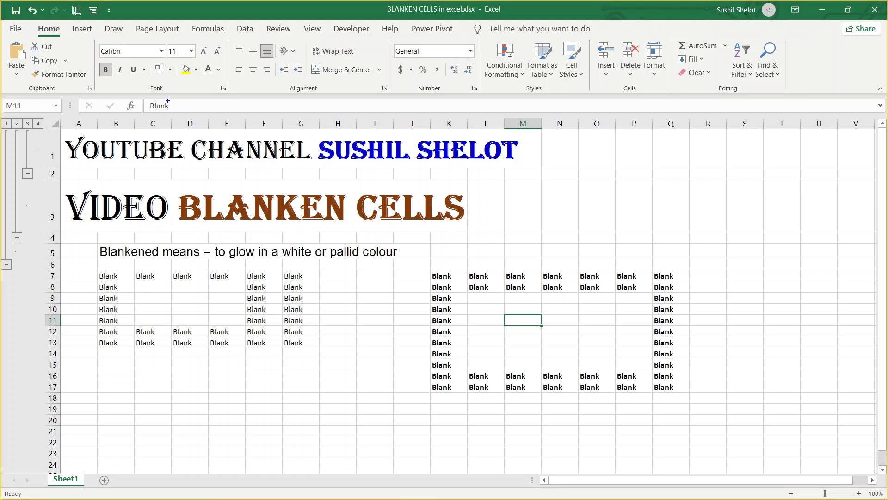
left_click(160, 106)
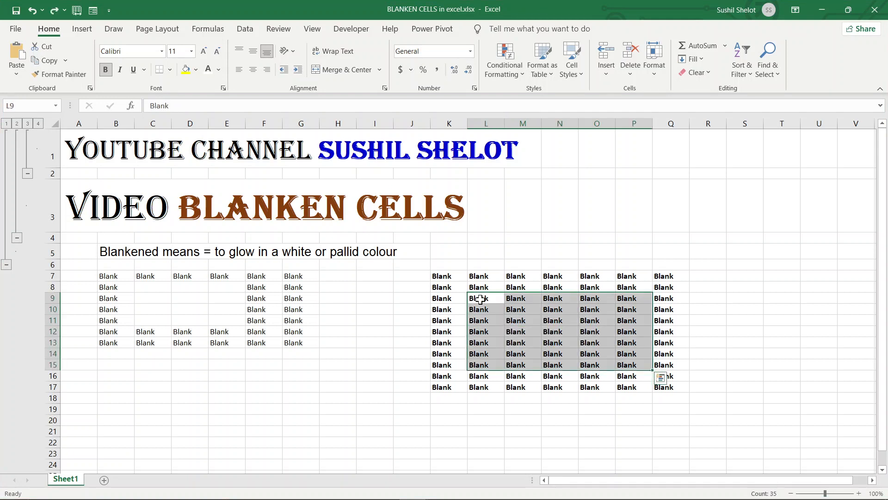
left_click(559, 431)
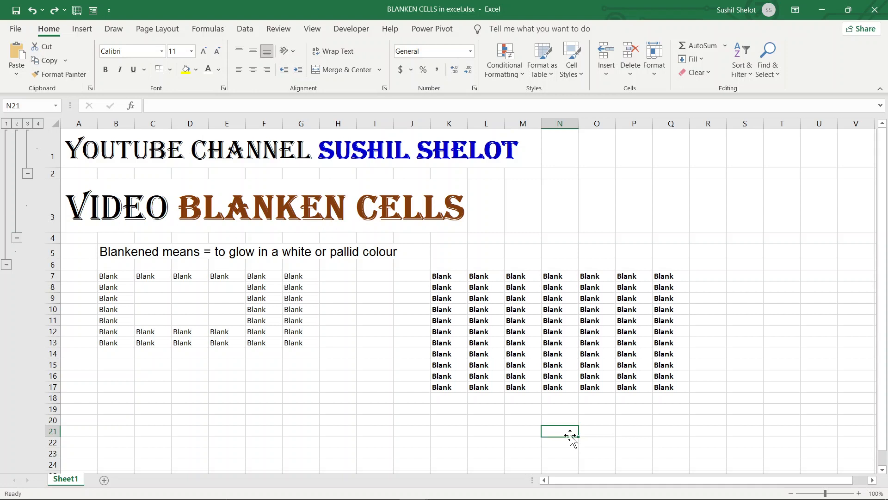
mouse_move(482, 294)
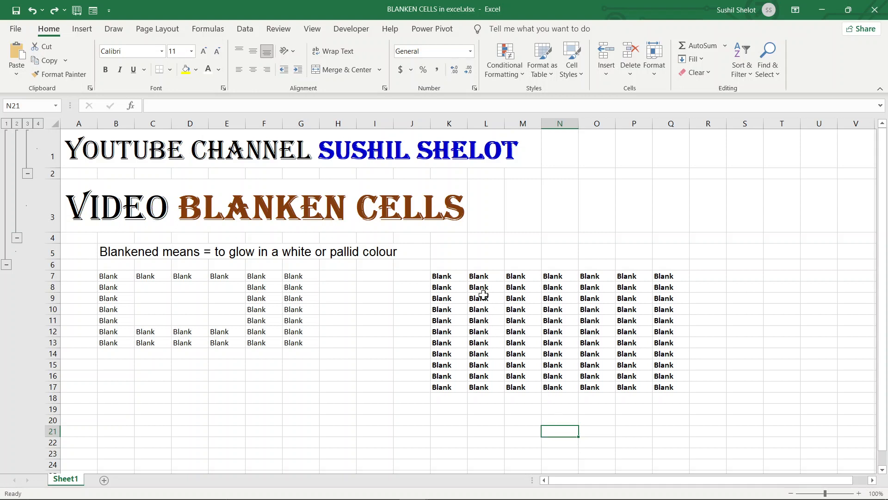
Select inner cells L8:P16 and preview the Custom category of Format Cells without applying
left_click_drag(486, 287, 559, 354)
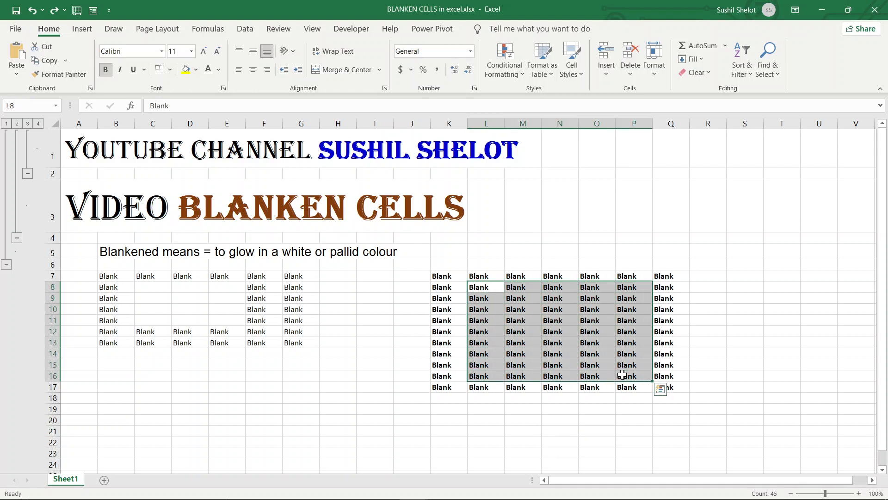
mouse_move(622, 364)
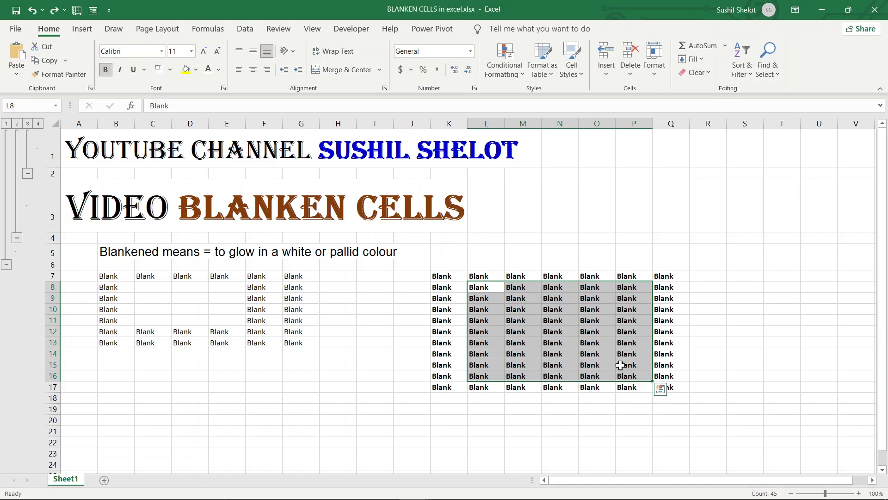
right_click(627, 364)
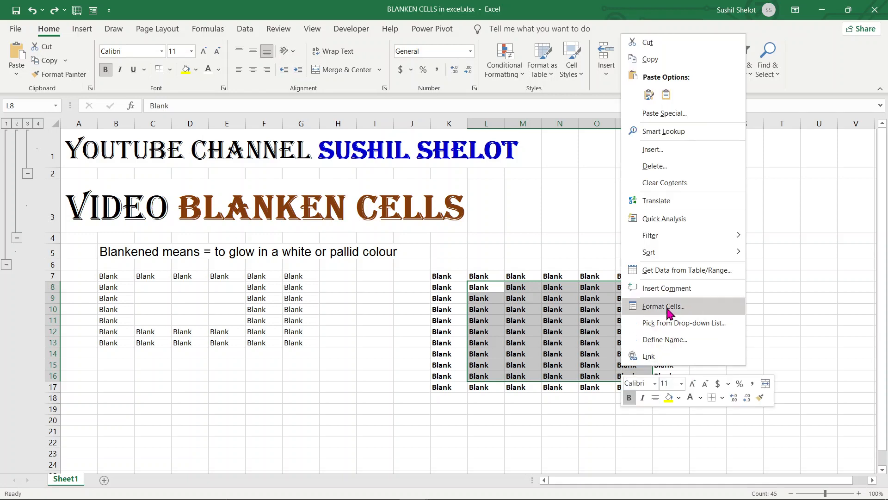
left_click(663, 307)
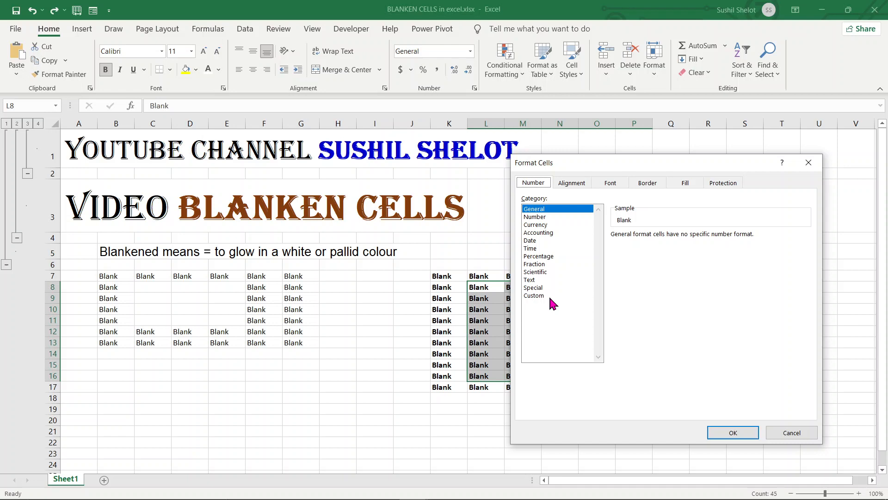
left_click(534, 295)
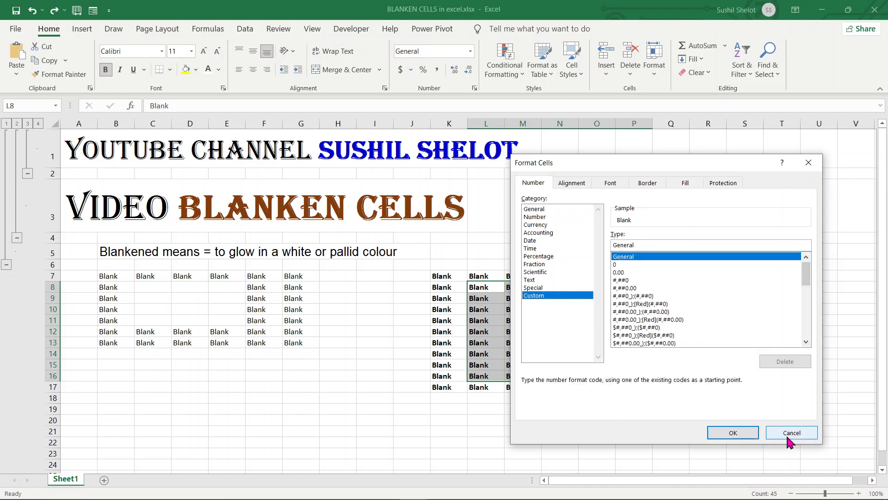
left_click(791, 432)
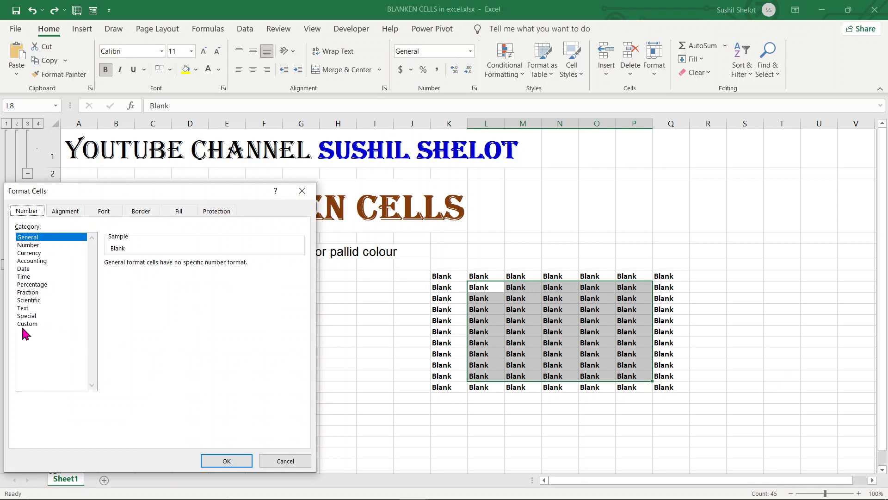
Apply the ;;; custom format to L8:P16 so the cells look empty, then highlight the emptied block
left_click(27, 324)
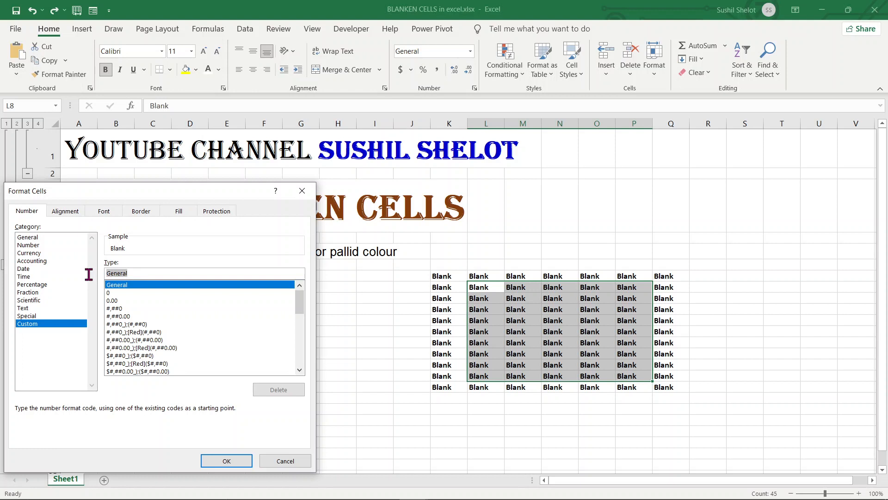
mouse_move(274, 265)
type(";;;")
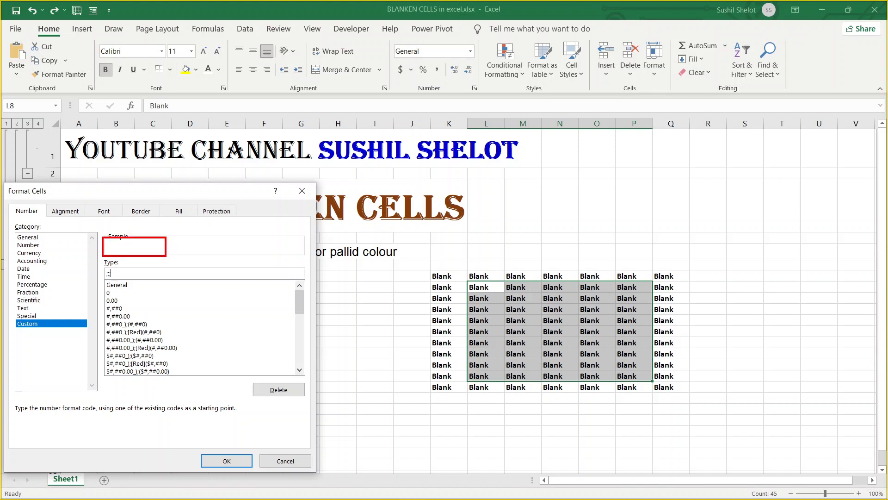
left_click(226, 460)
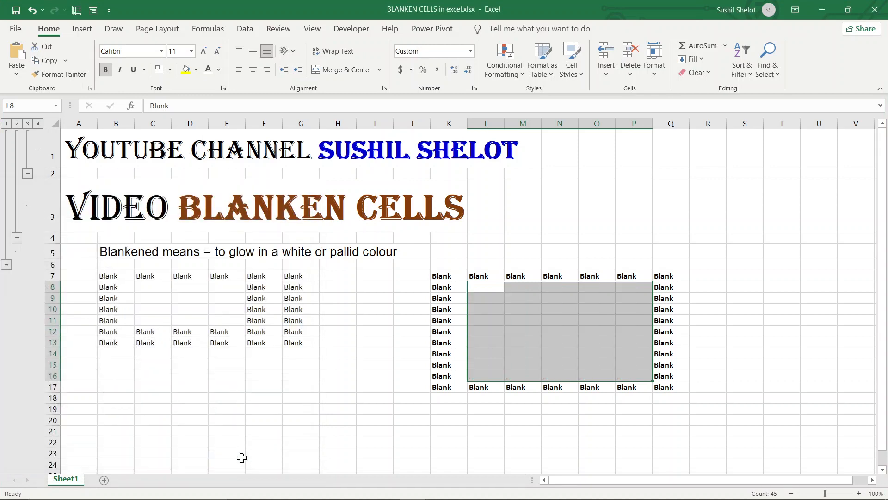
left_click_drag(651, 379, 597, 345)
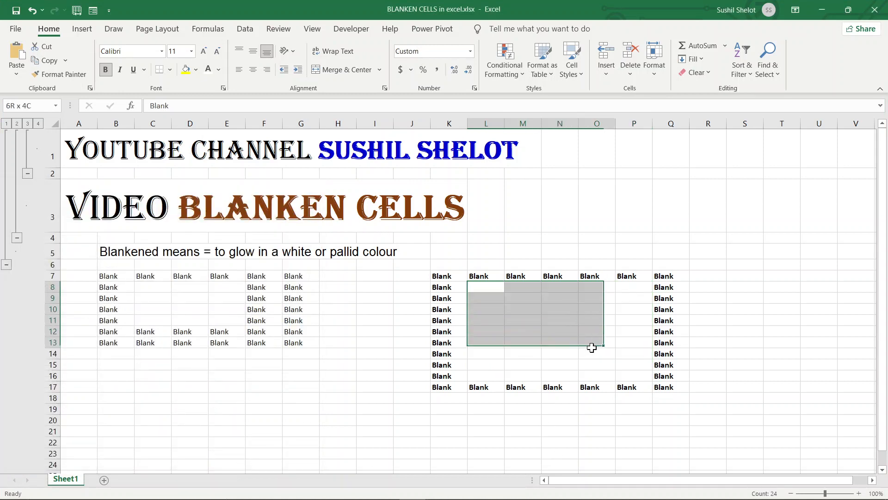
left_click_drag(592, 348, 660, 387)
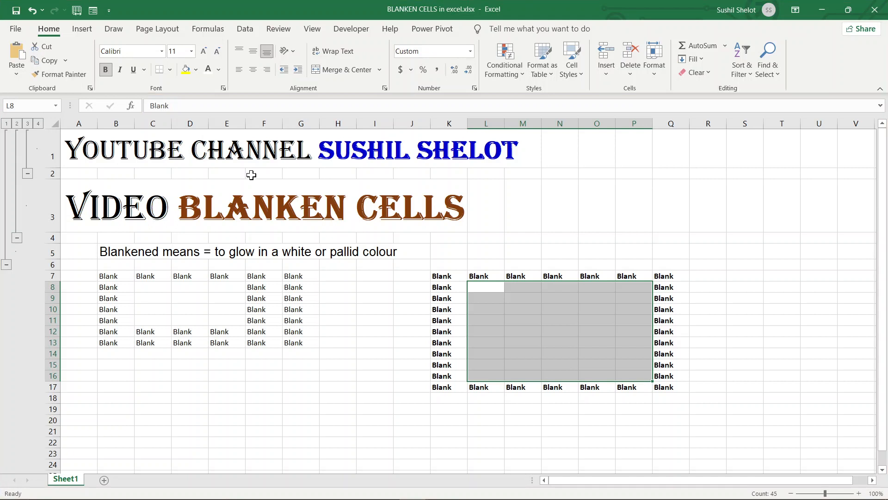
mouse_move(162, 137)
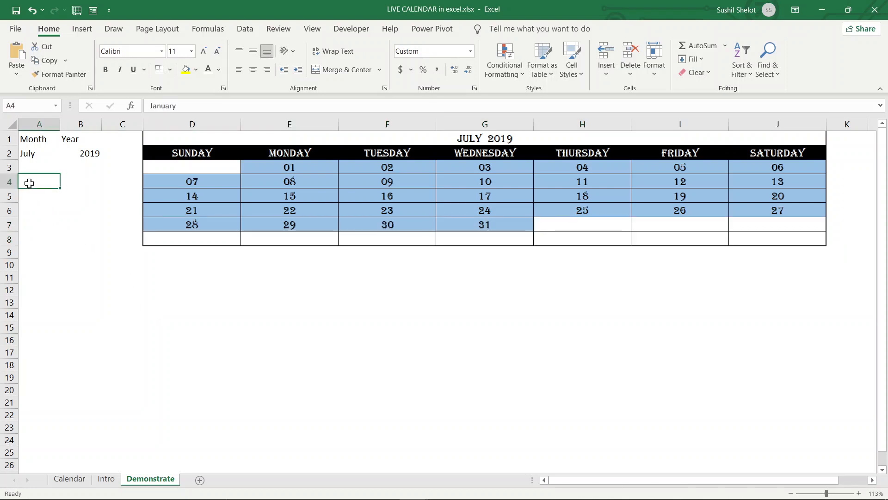
Show that empty-looking cells A4:A16 hold month names feeding the A2 month dropdown
left_click(39, 196)
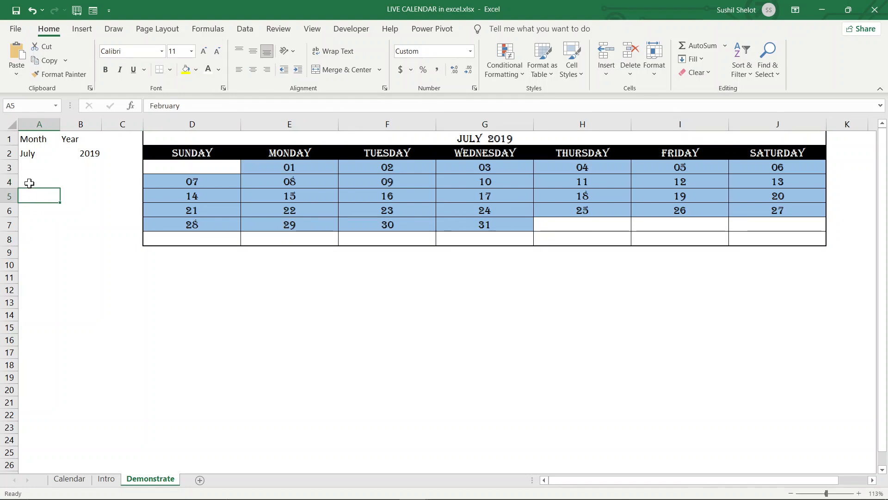
left_click_drag(39, 182, 39, 315)
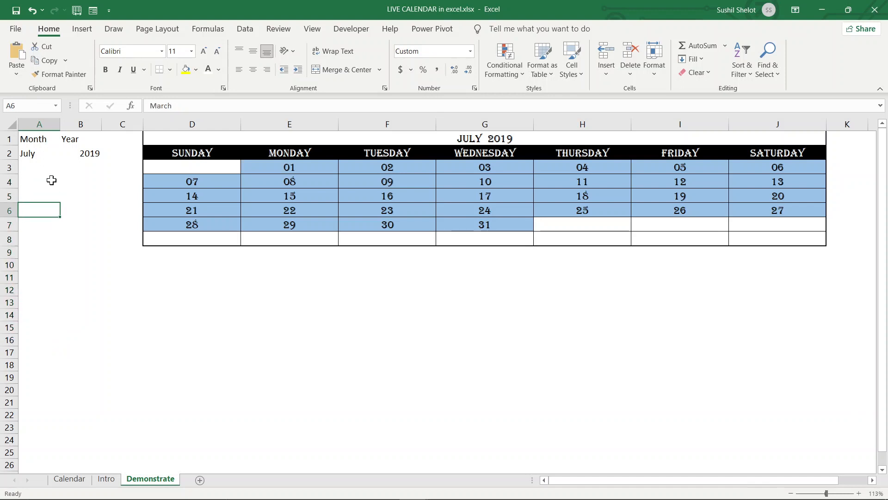
left_click(39, 315)
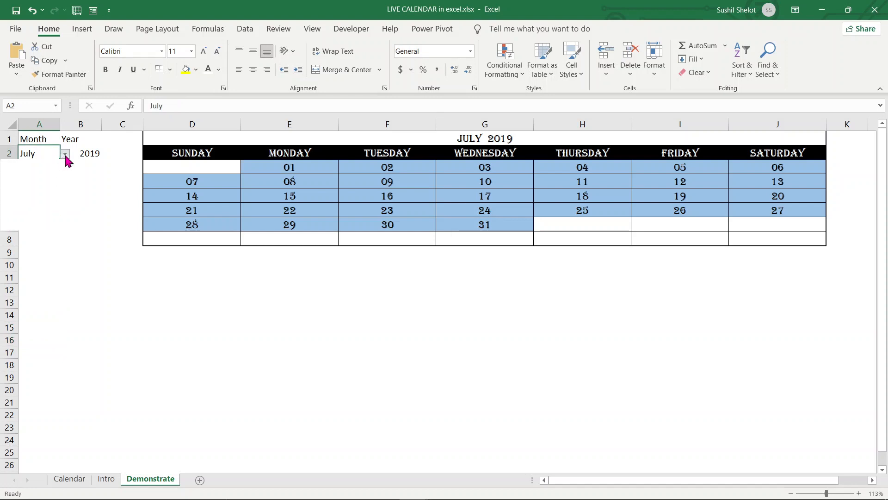
left_click(65, 154)
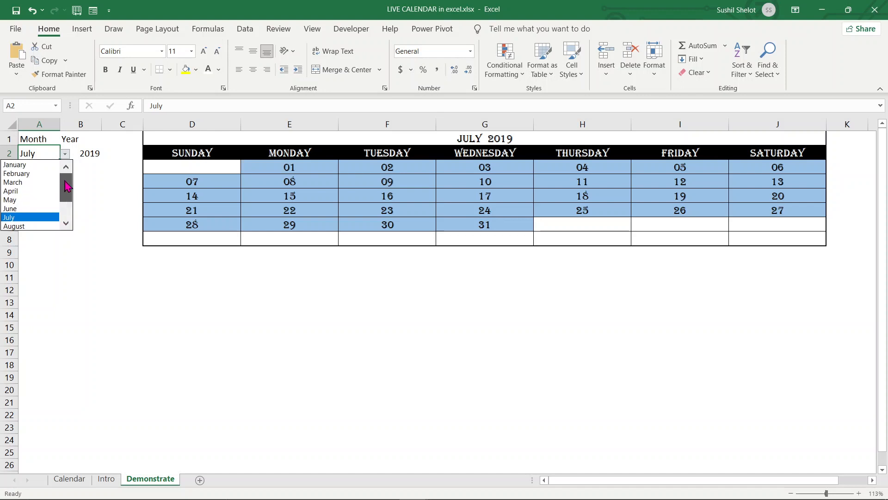
left_click(27, 217)
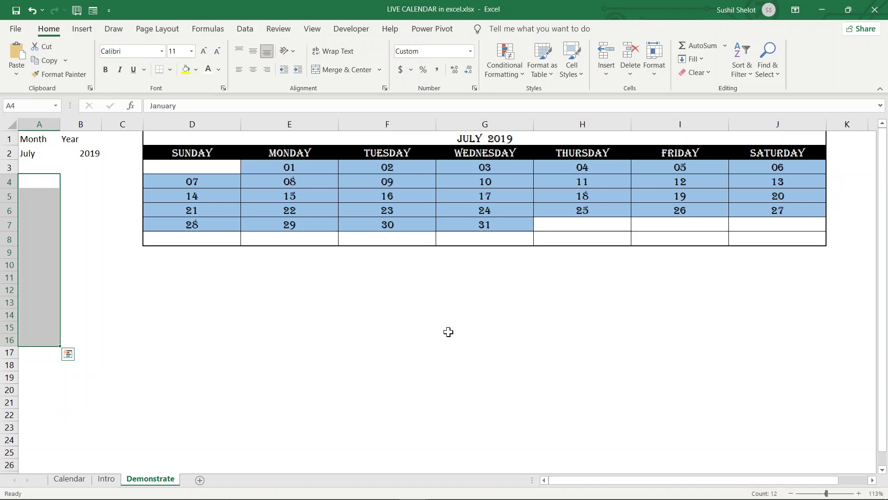
mouse_move(230, 169)
type("2017")
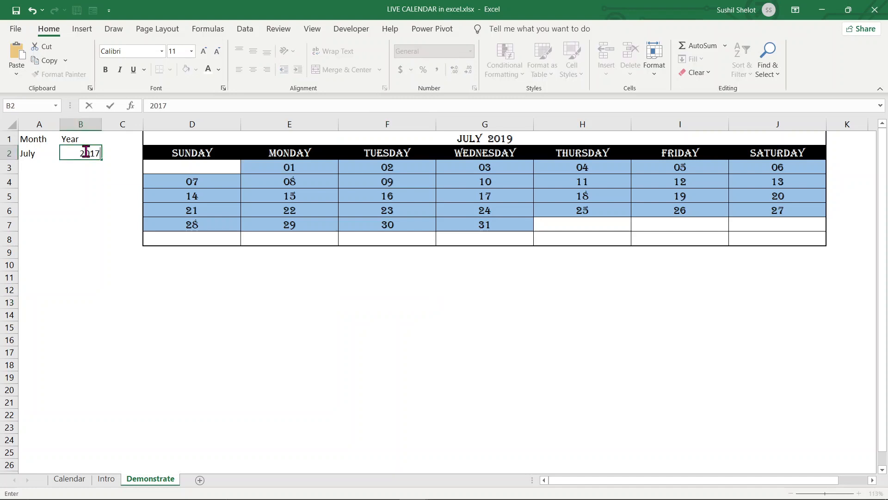
Change the calendar year in B2 to 2017 so it shows JULY 2017
key("enter")
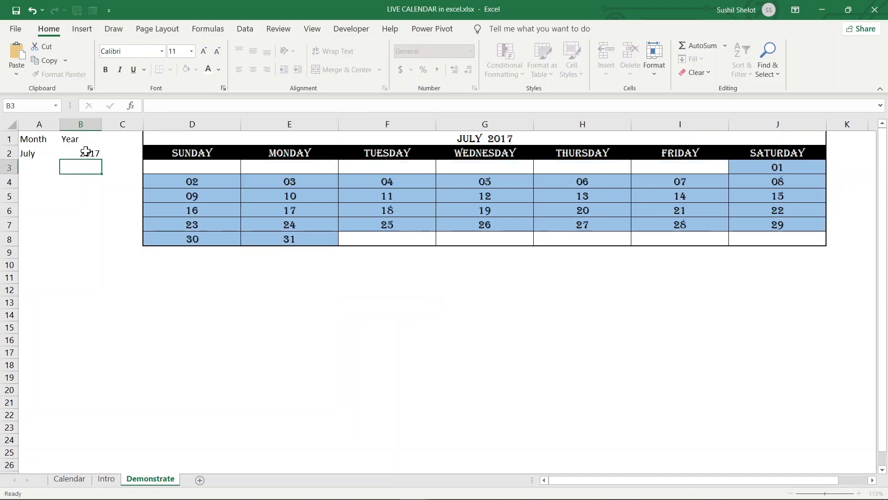
type("2017")
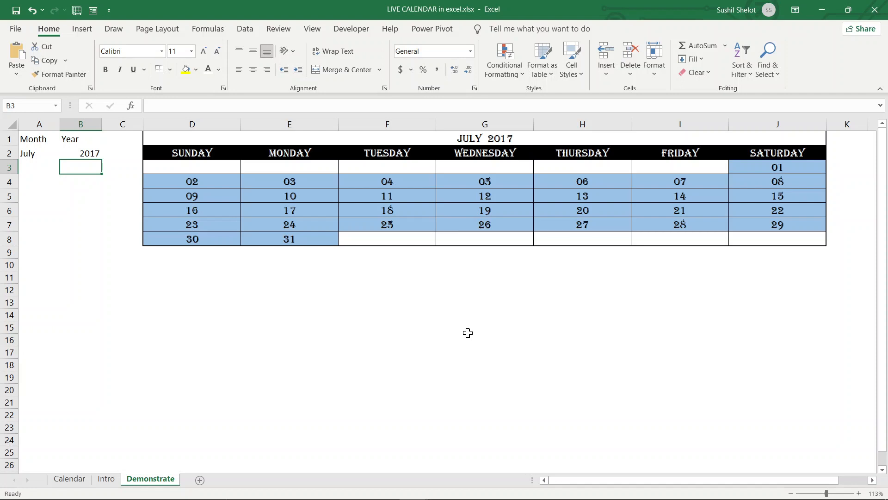
mouse_move(212, 165)
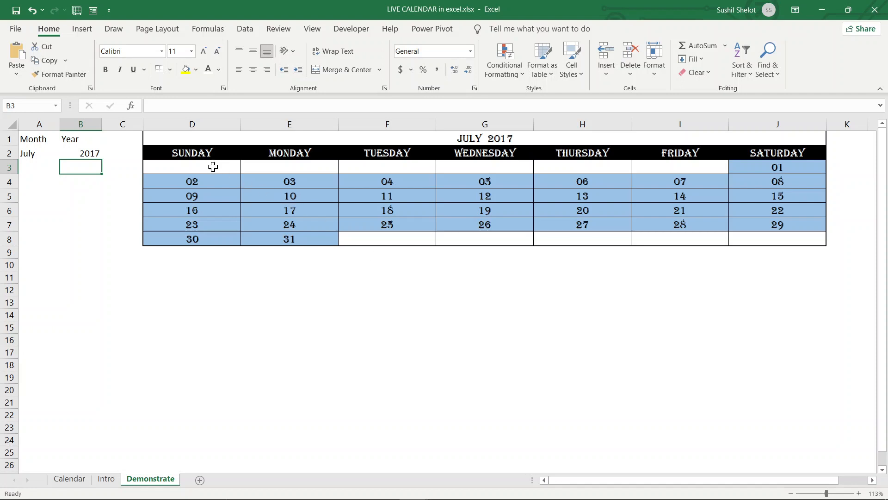
Confirm empty-looking cells F8, H8 and I8 still hold date formulas in the formula bar
left_click(289, 167)
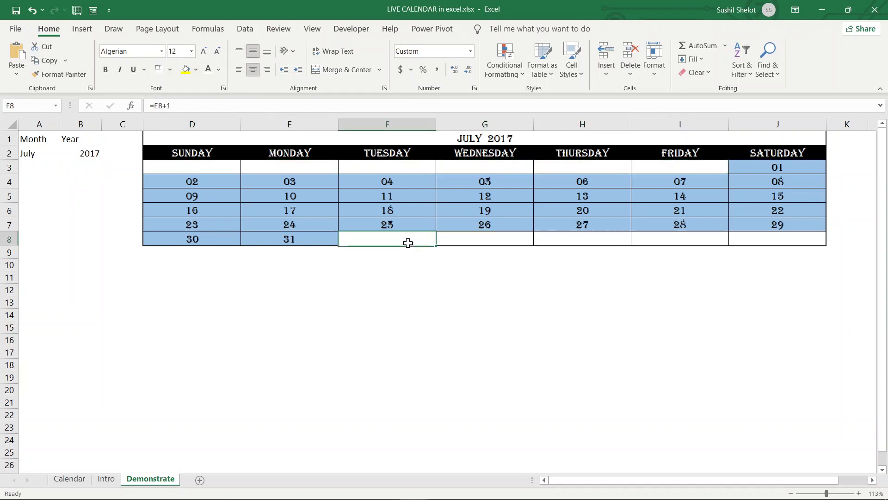
left_click(582, 239)
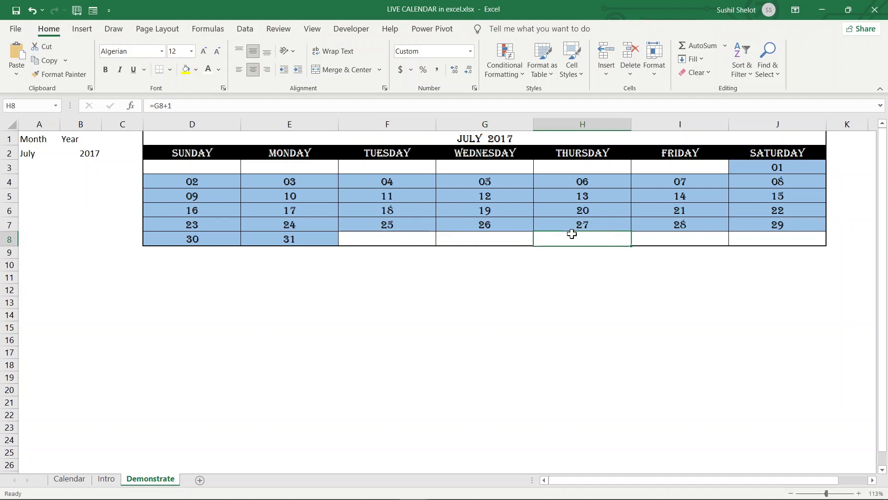
left_click(679, 239)
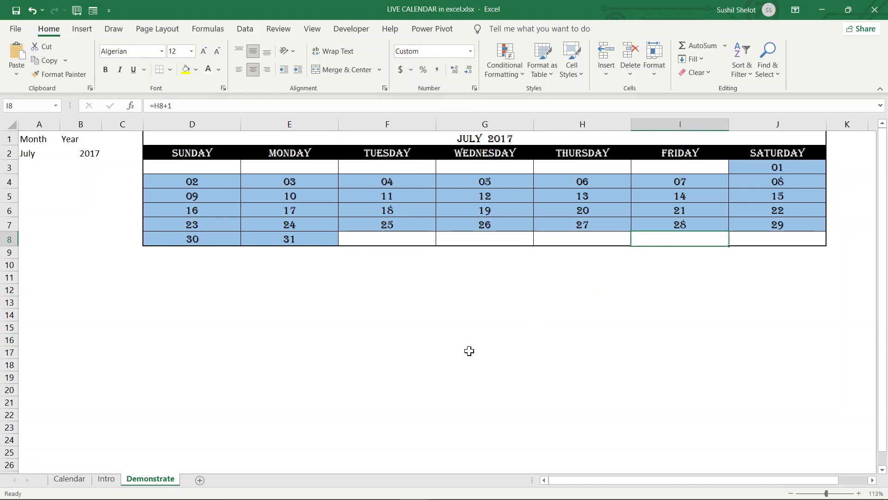
mouse_move(401, 493)
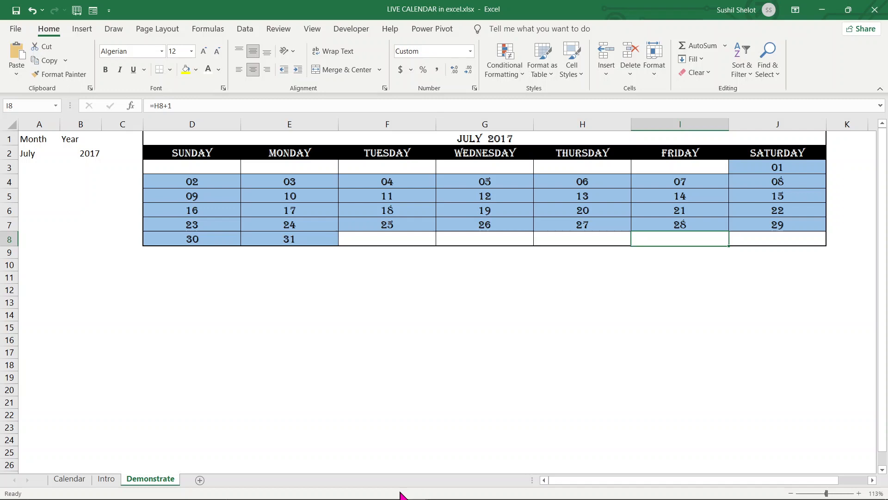
mouse_move(470, 488)
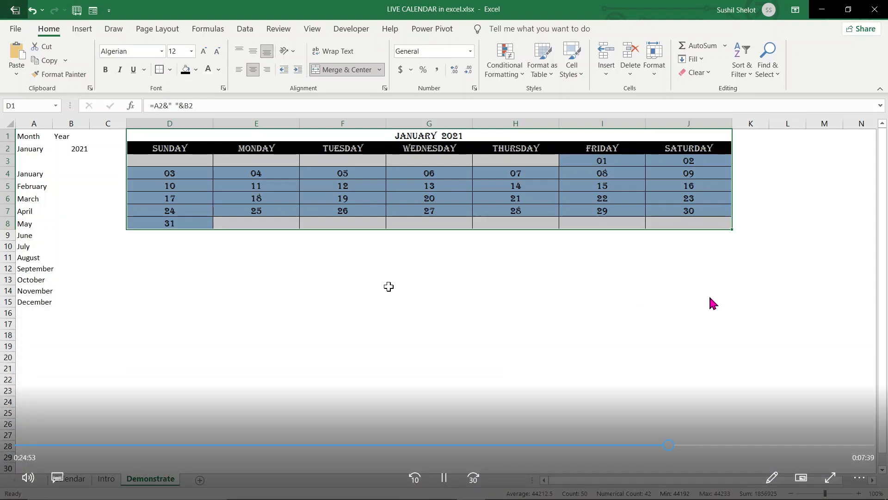
Give the month list A4:B15 the ;;; custom format so January-December appears empty
left_click(33, 173)
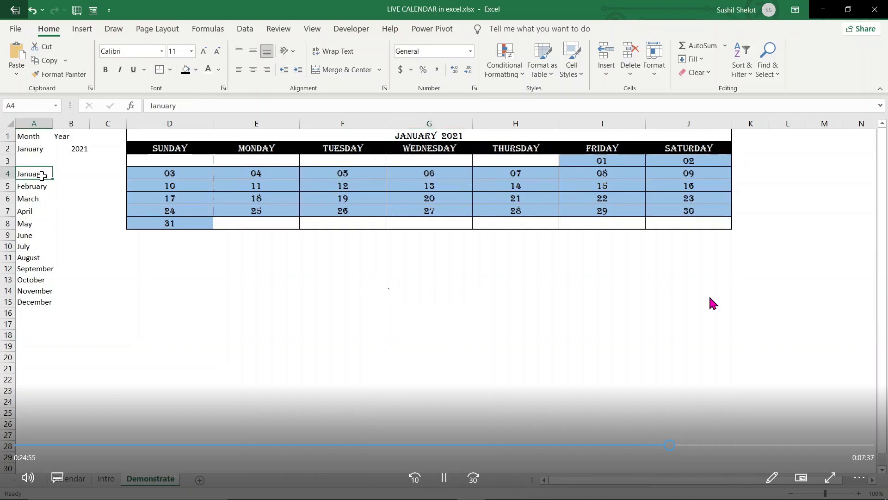
left_click_drag(33, 173, 71, 301)
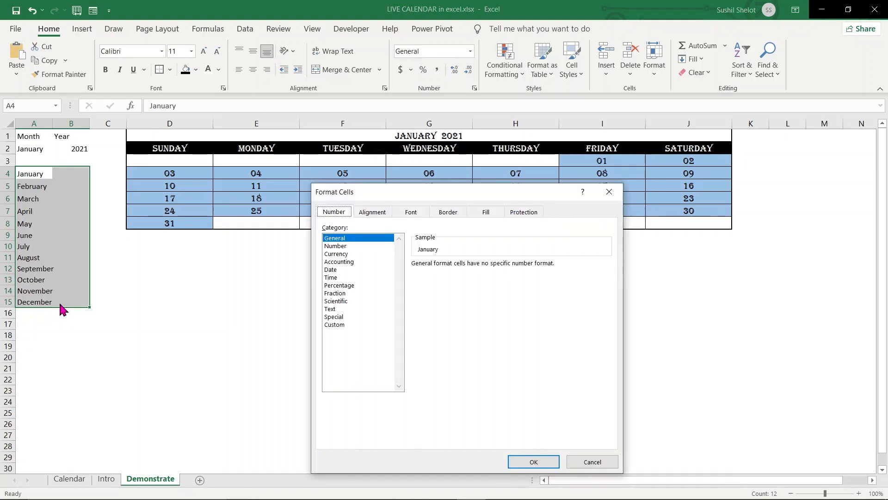
left_click(334, 324)
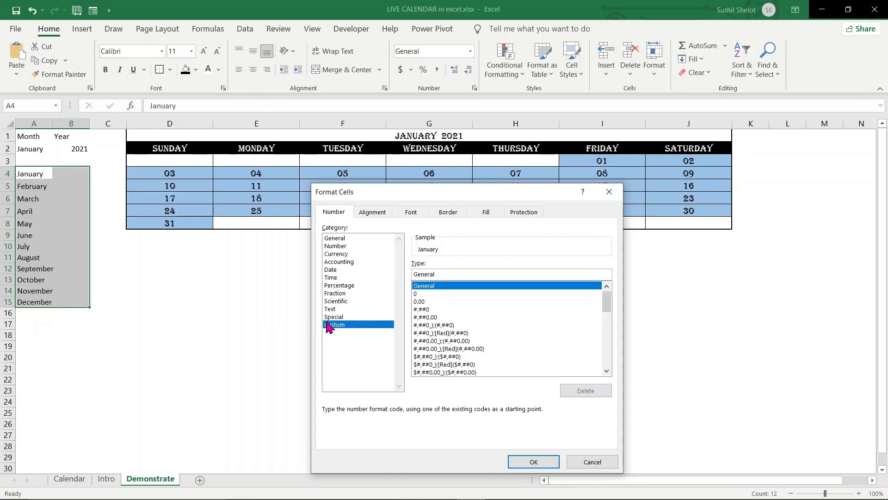
scroll("down", 3)
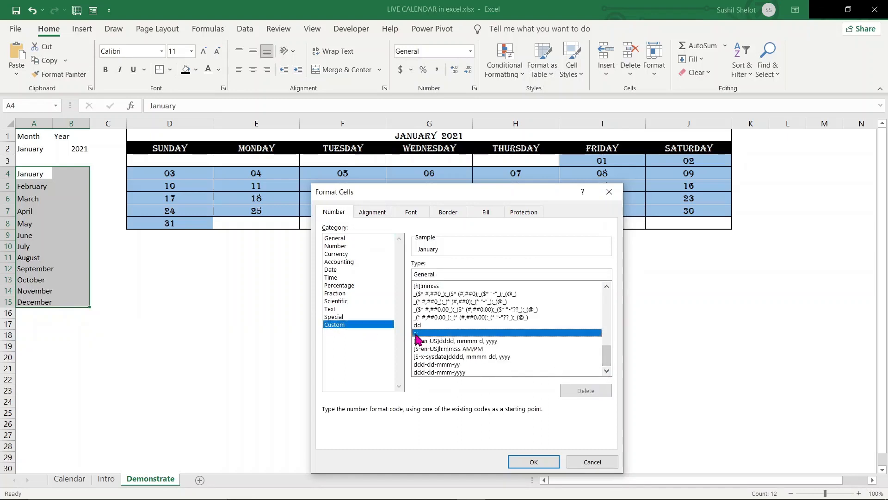
left_click(532, 461)
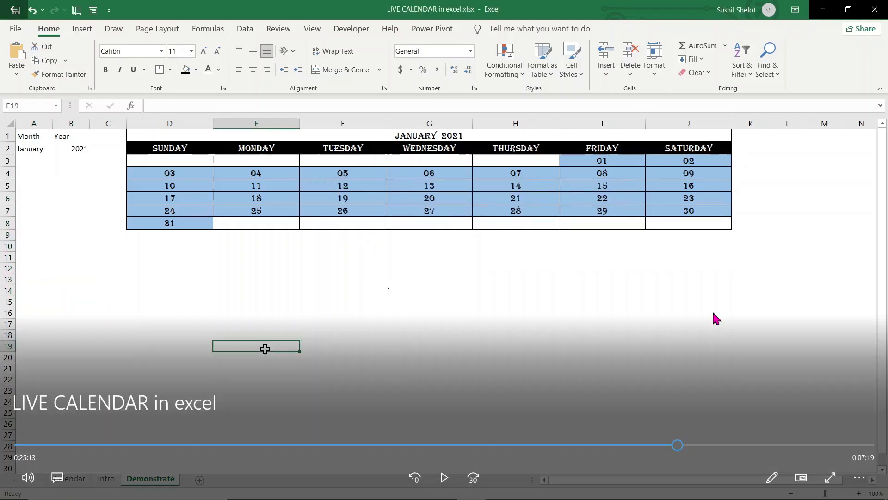
mouse_move(823, 10)
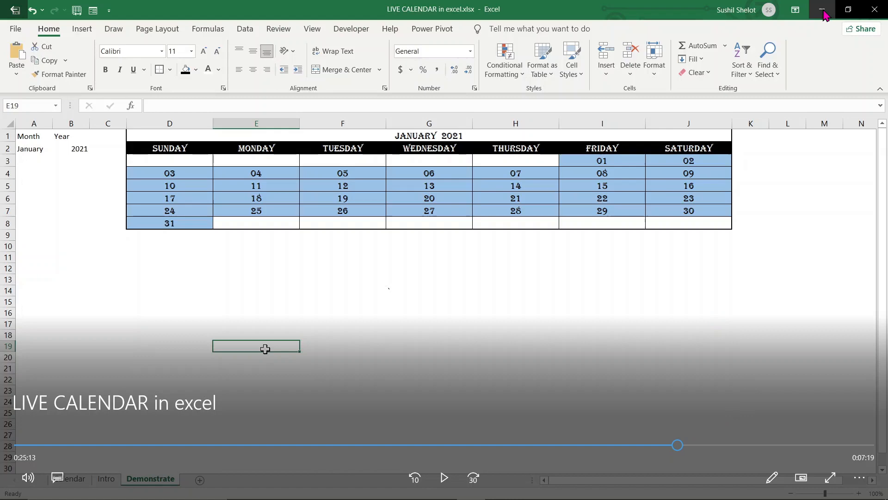